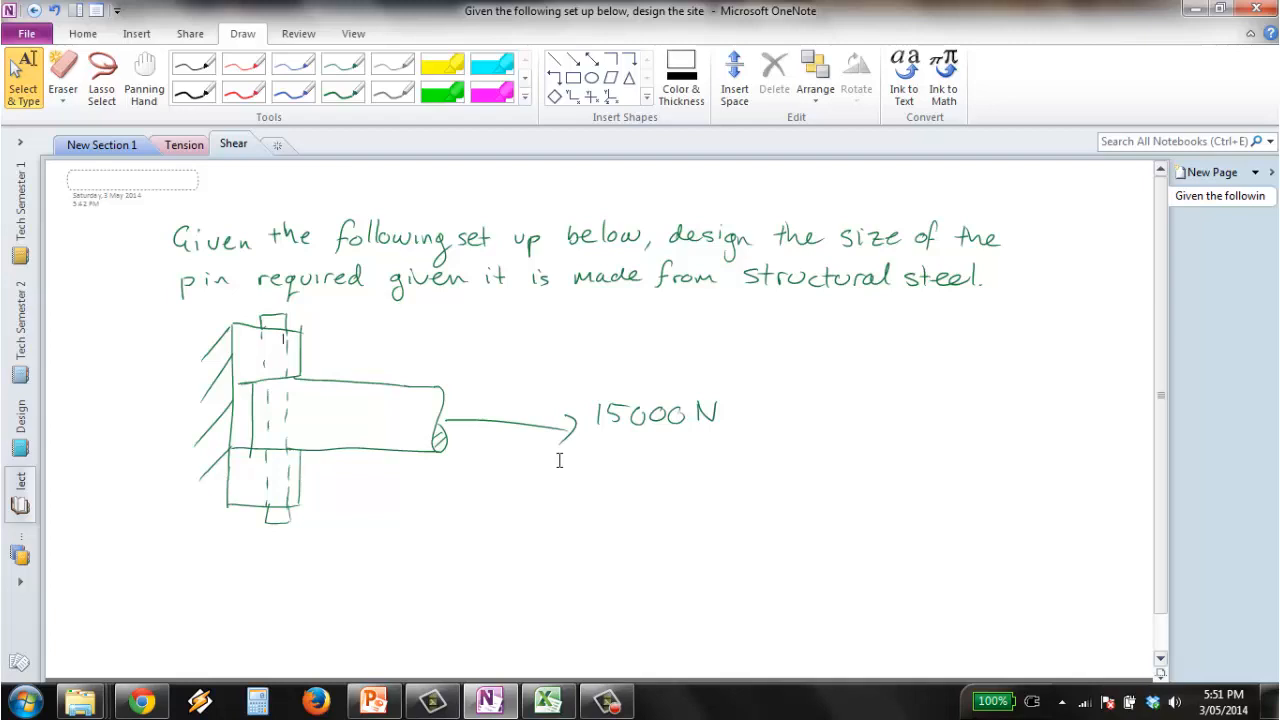
- Handwrite σ = F/A in green pen and begin the note 'Double shear' below the sketch
click(344, 62)
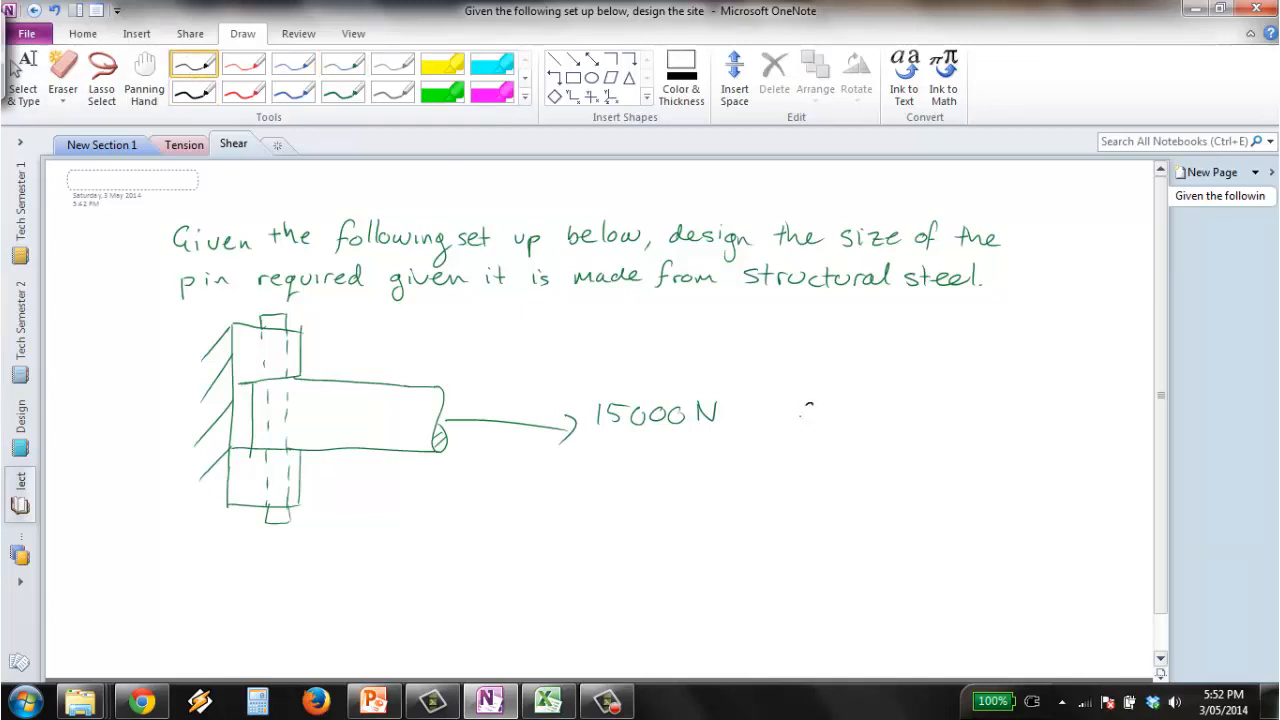
drag(800, 414, 860, 414)
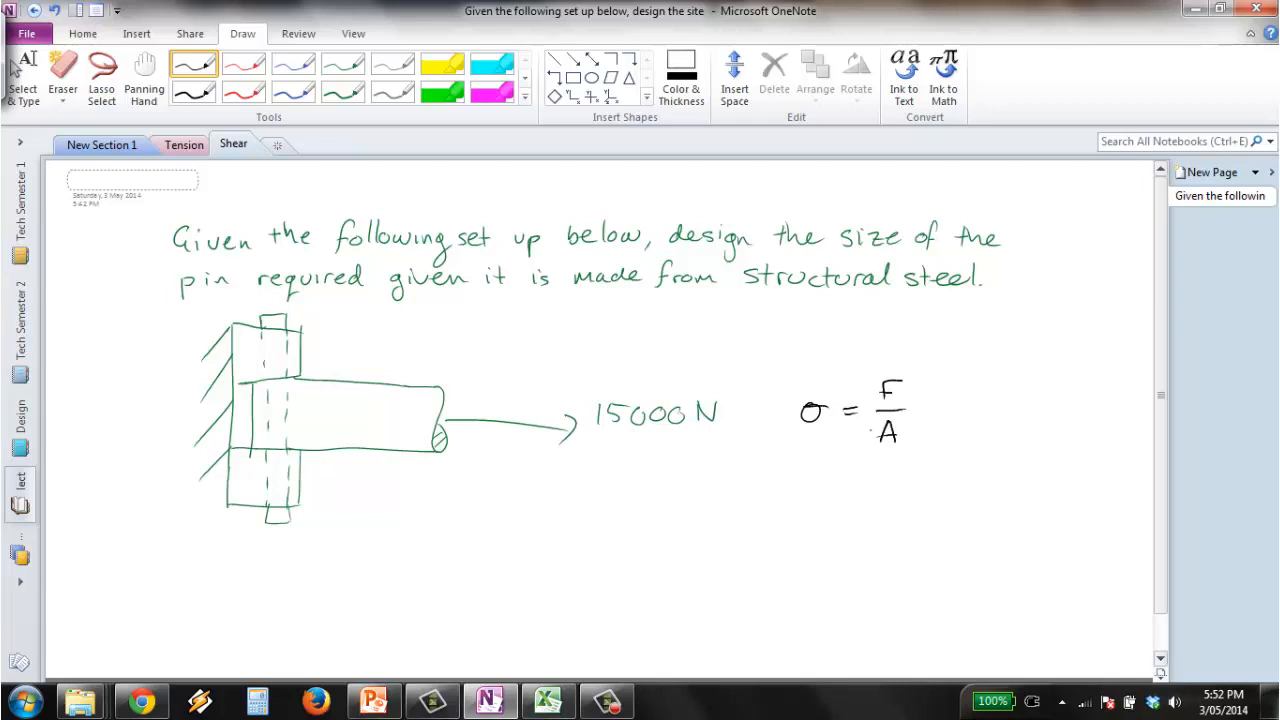
drag(516, 490, 504, 516)
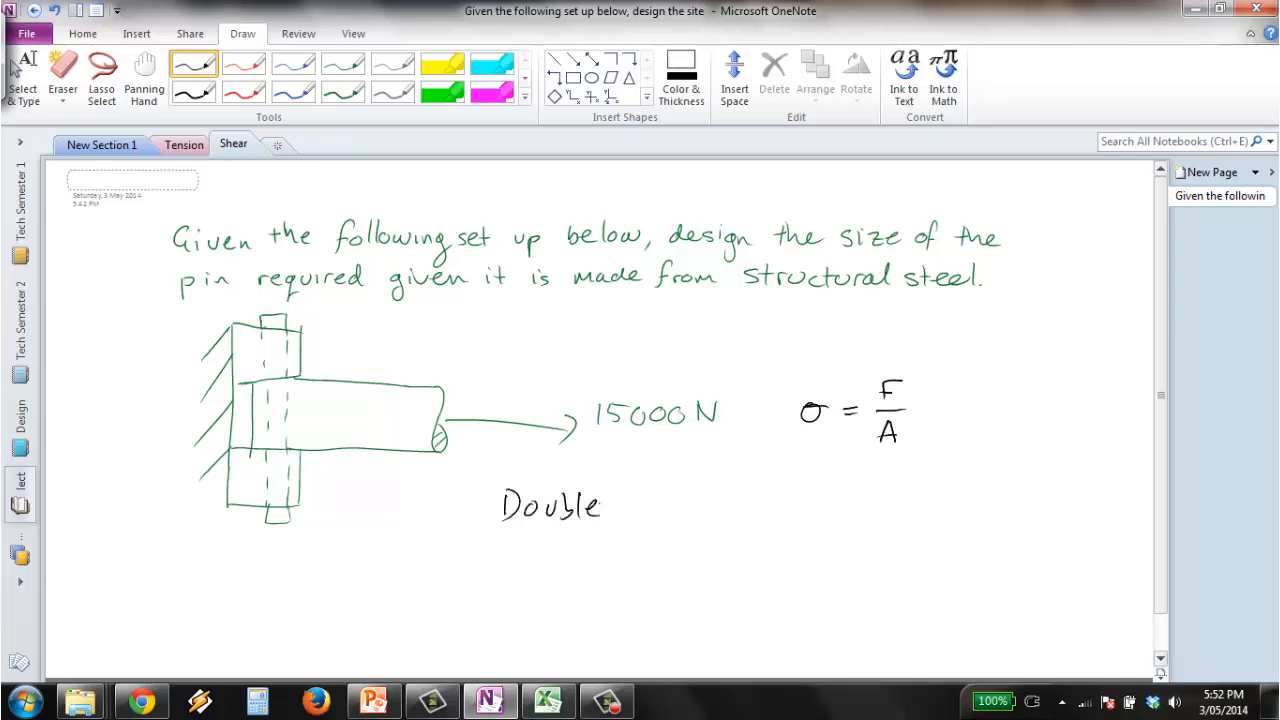
text(Shear)
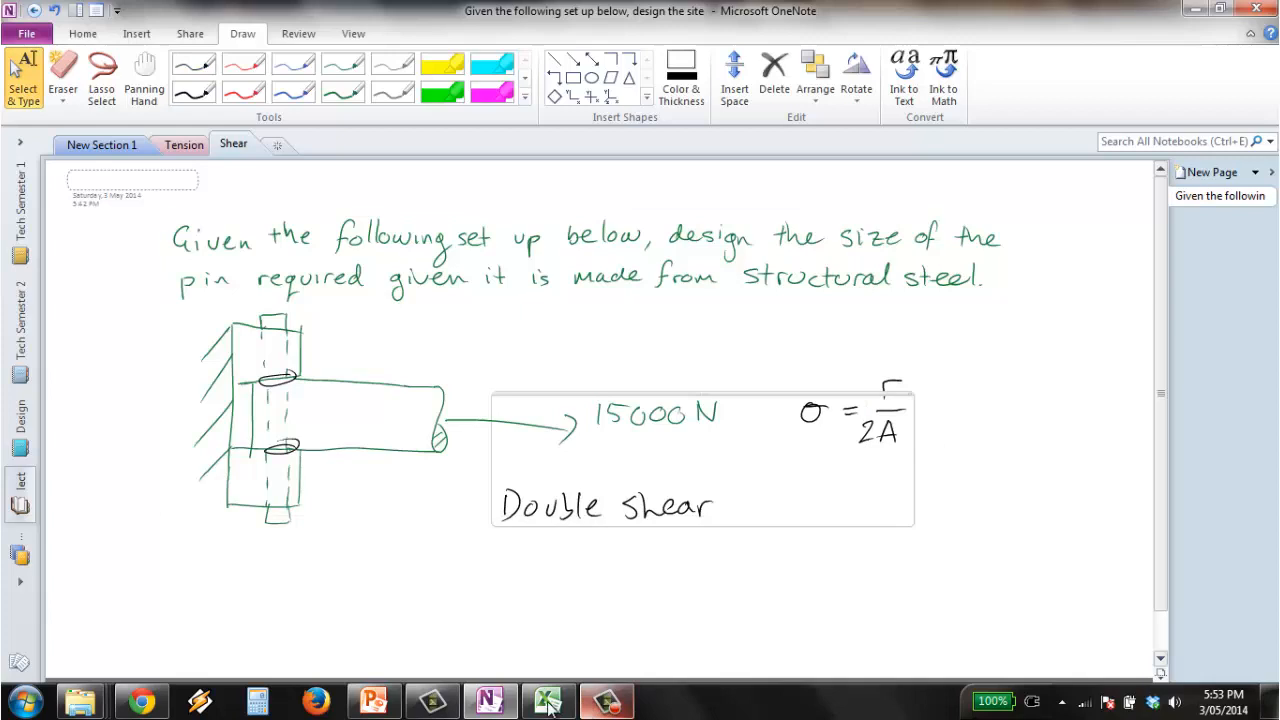
- Read structural steel's tensile yield stress of 240 MPa from the Material Data sheet, then return to OneNote
click(548, 700)
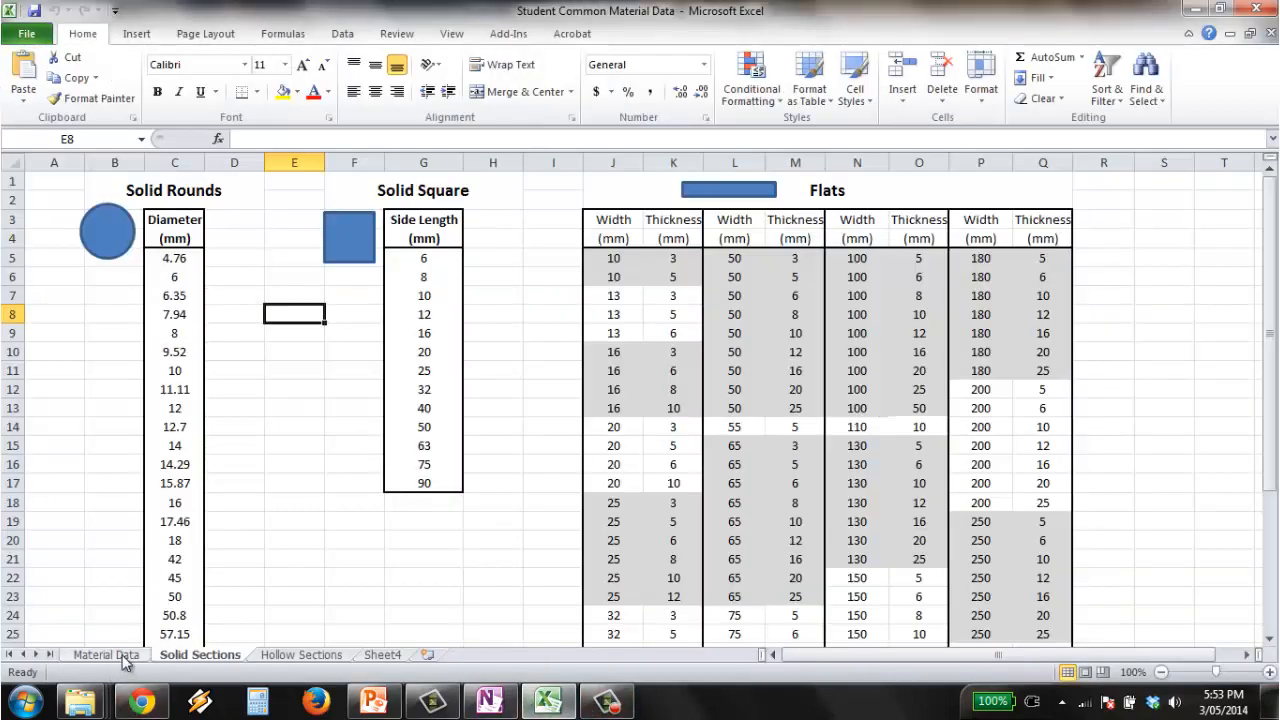
click(104, 654)
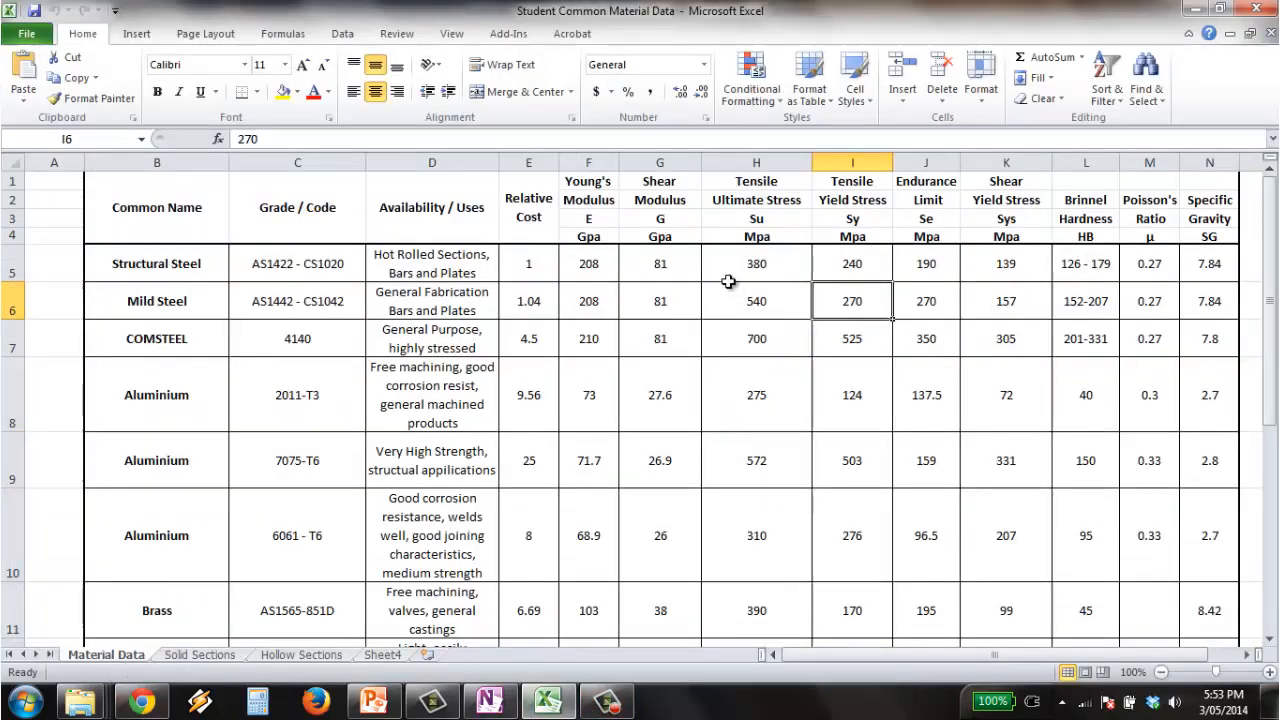
mouse_move(852, 276)
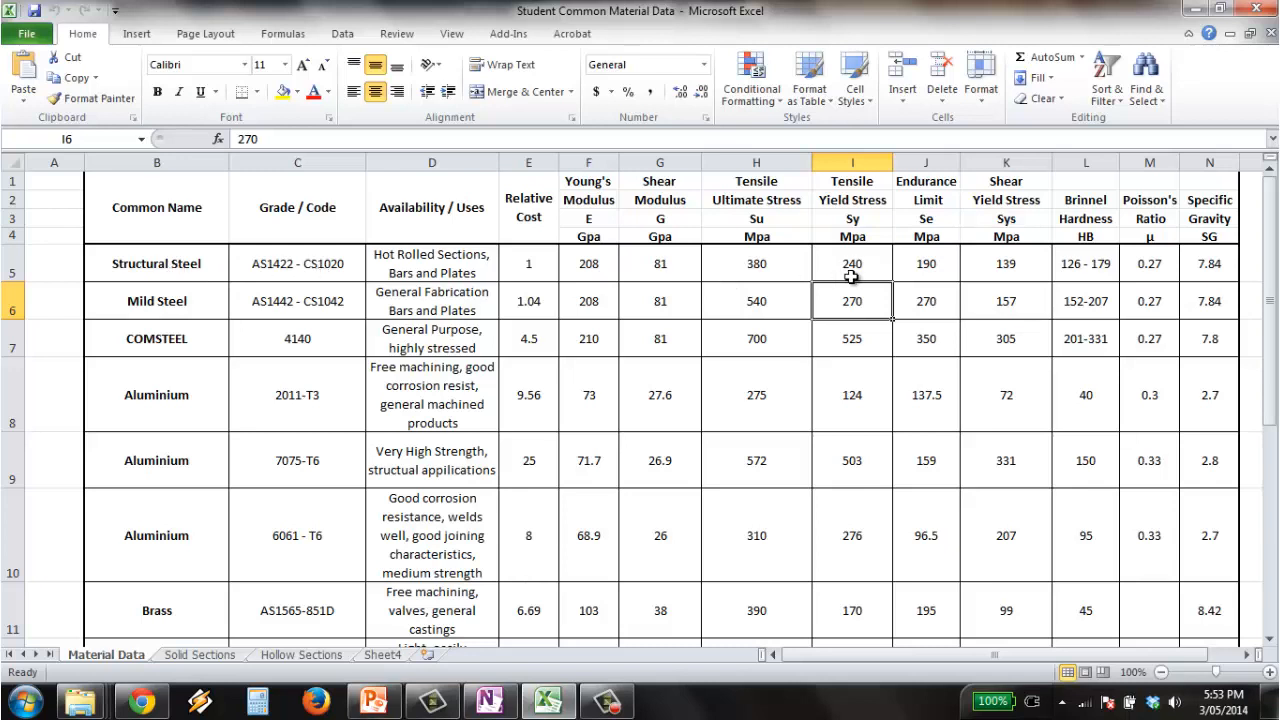
mouse_move(844, 264)
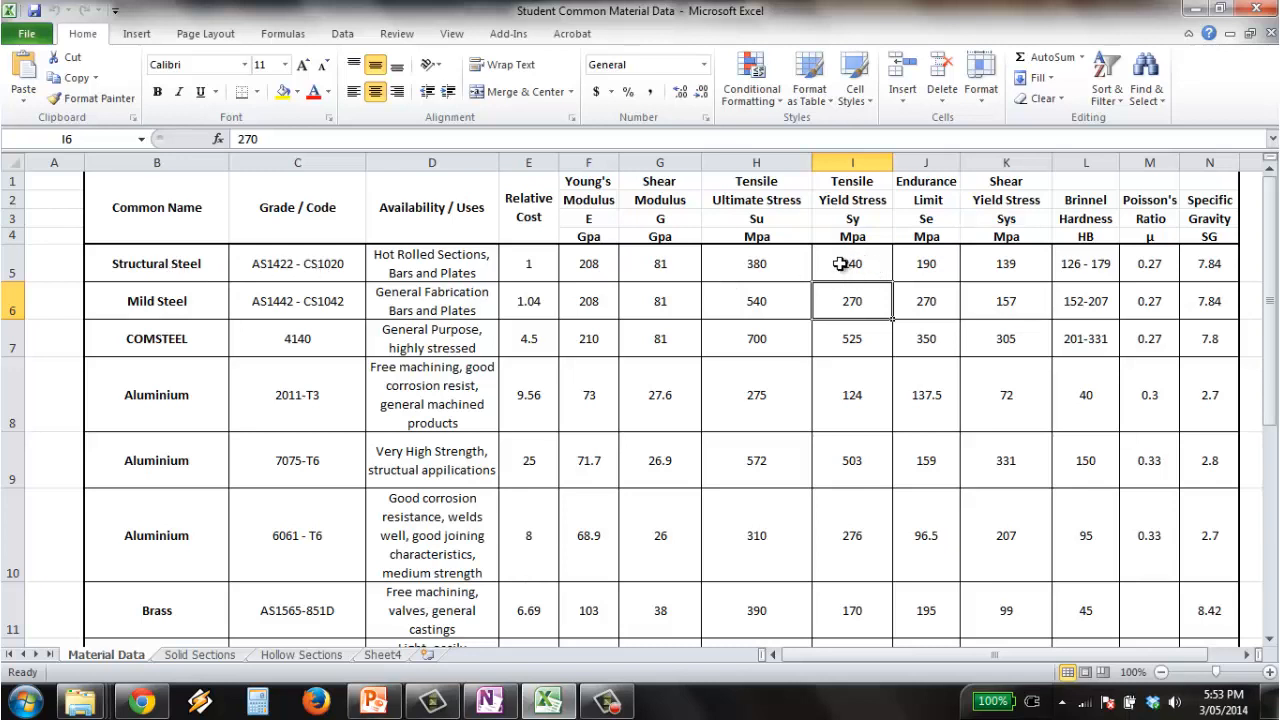
click(852, 264)
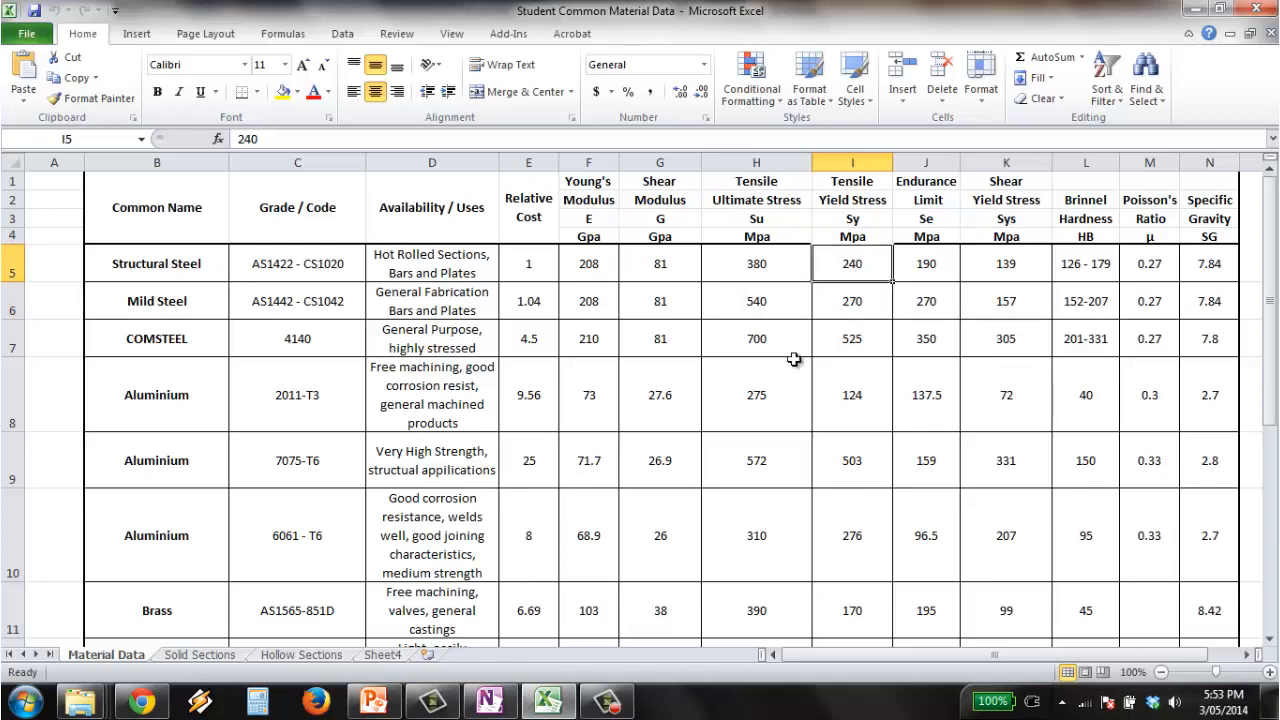
mouse_move(530, 704)
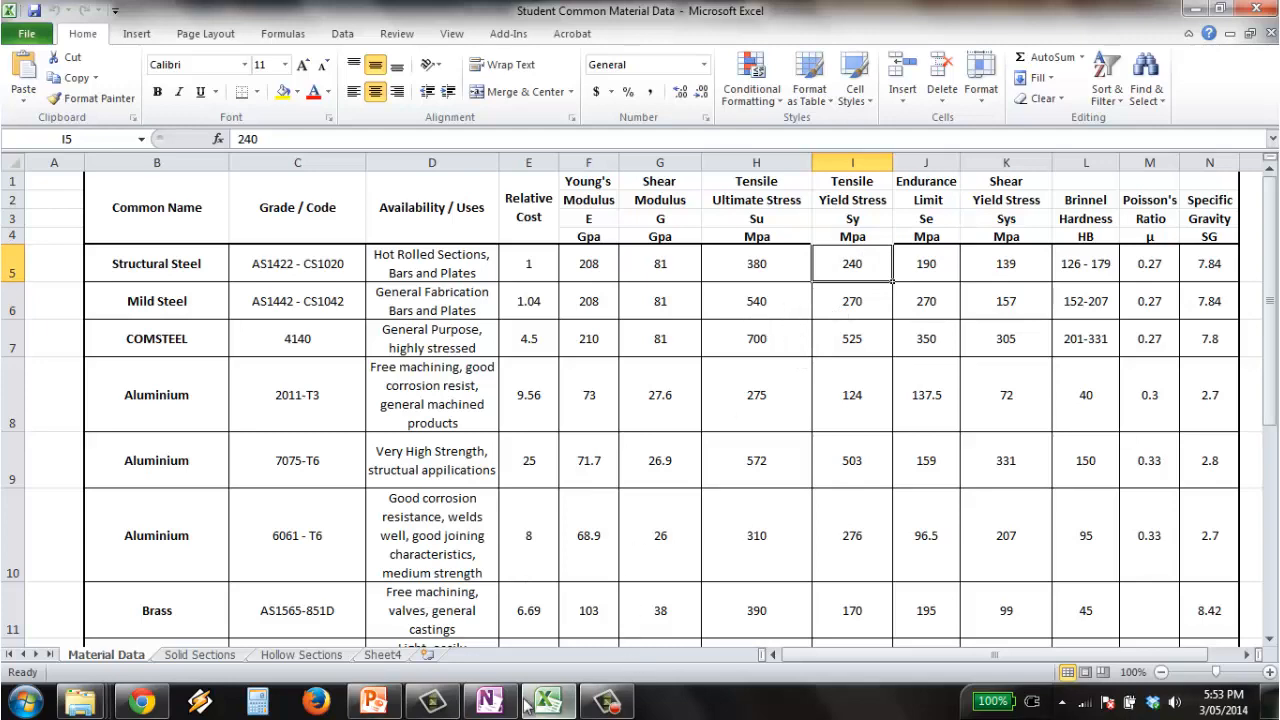
click(488, 700)
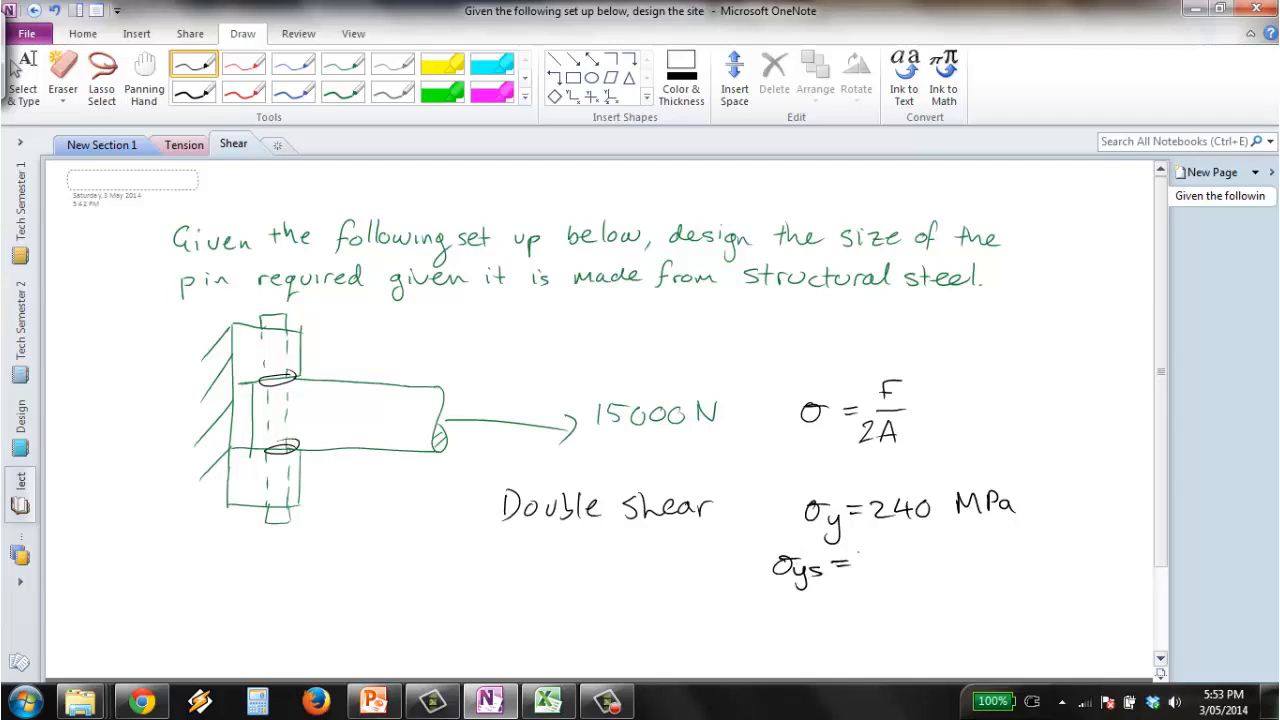
- Write the shear yield stress σys = 0.58σy ≈ 139 MPa beneath σy = 240 MPa
text(0.58 σy =)
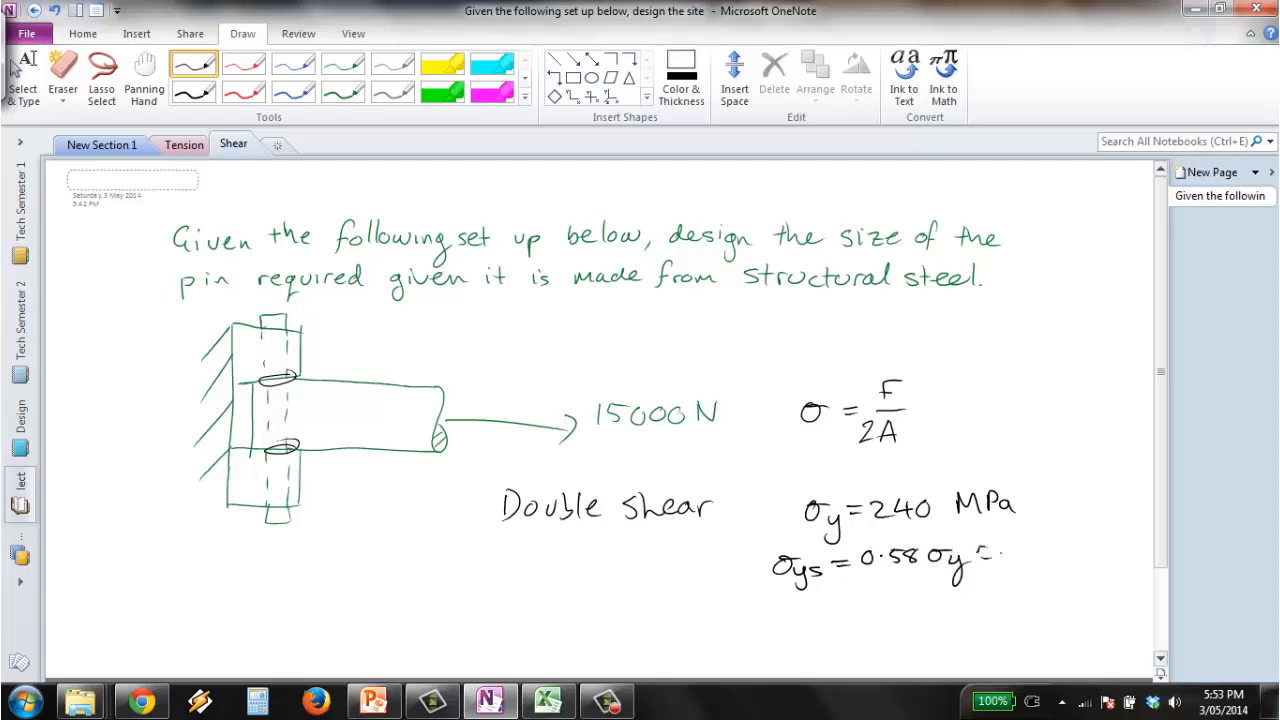
text(137)
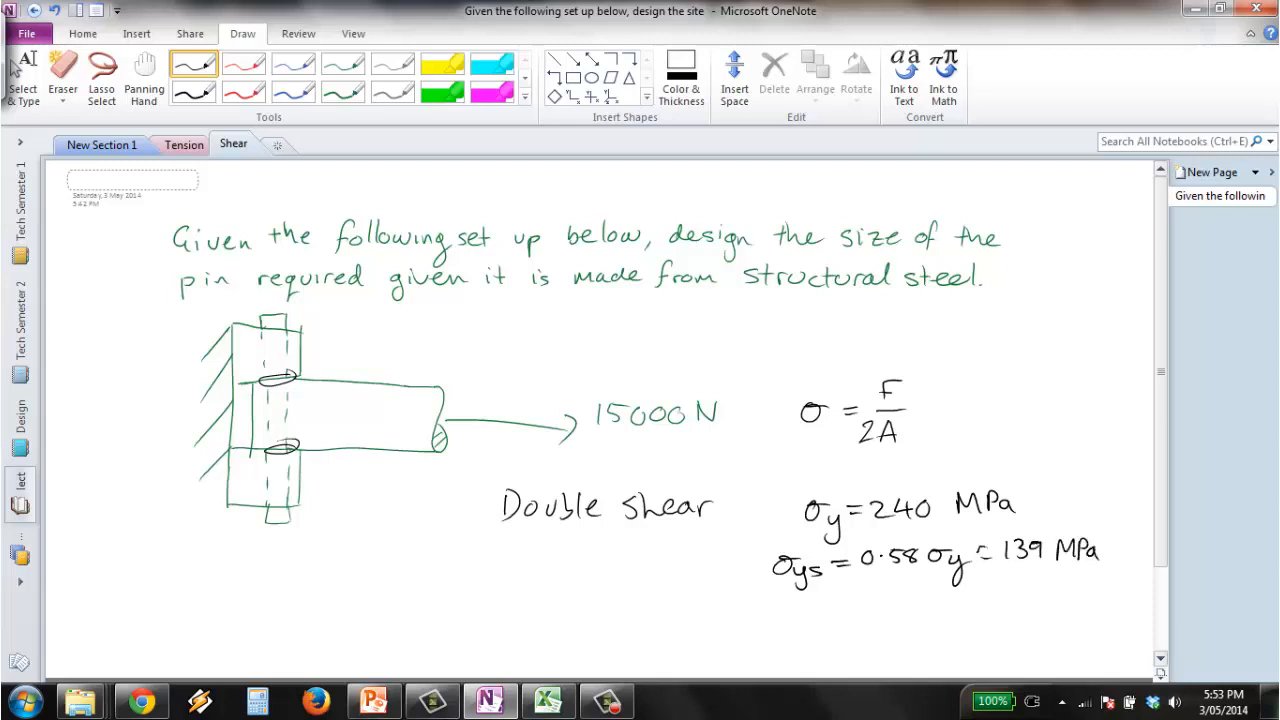
scroll(down, 3)
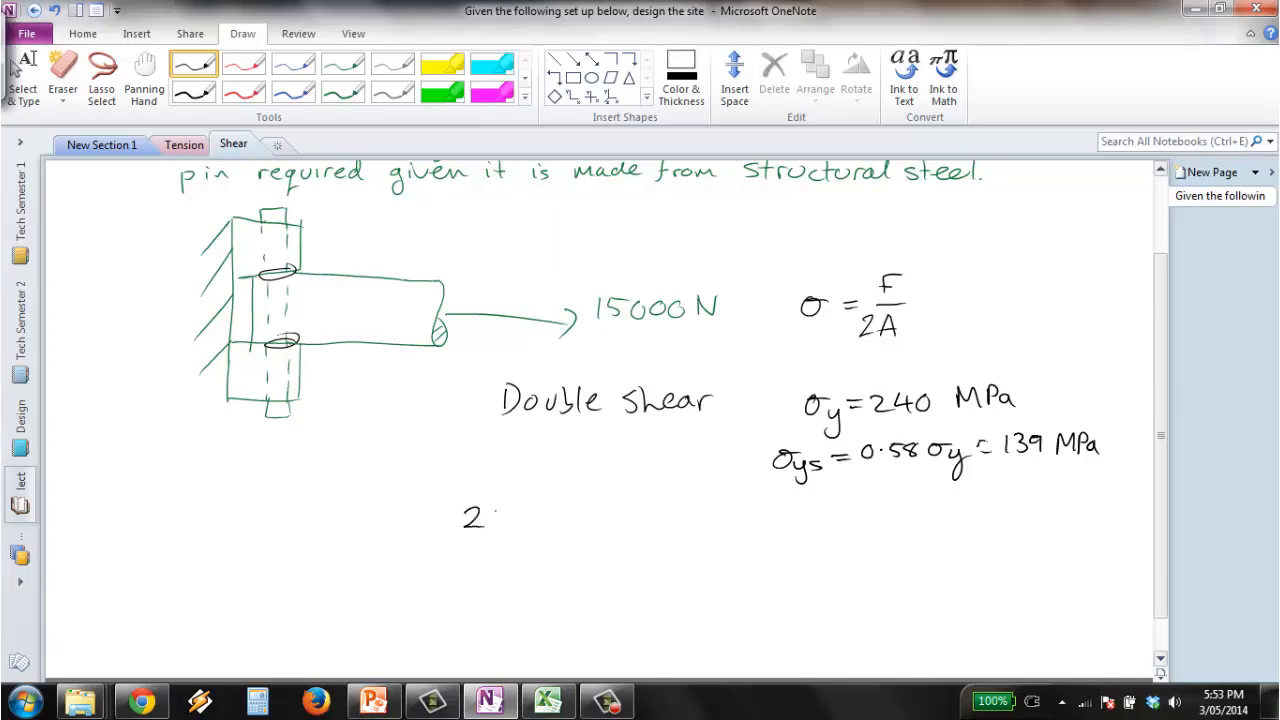
- Write the required area A = πD²/4 = 107.91/2 from the load and shear yield stress
text(A =)
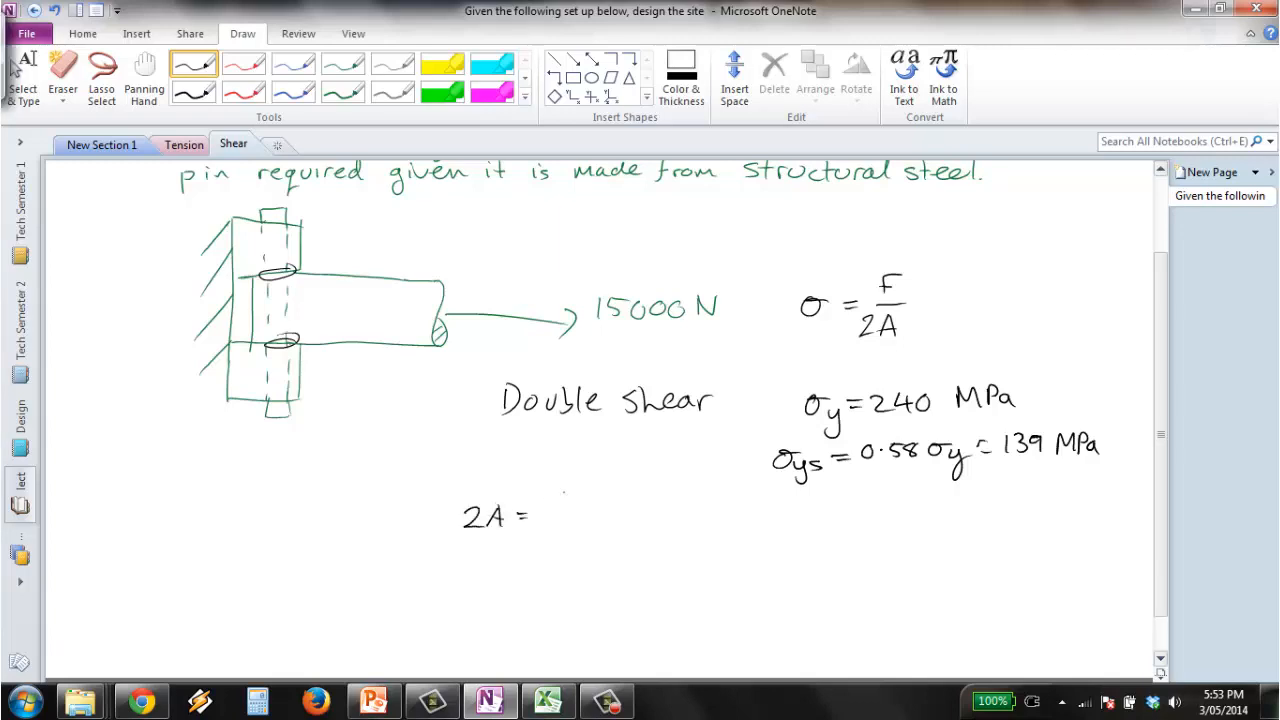
text(15000)
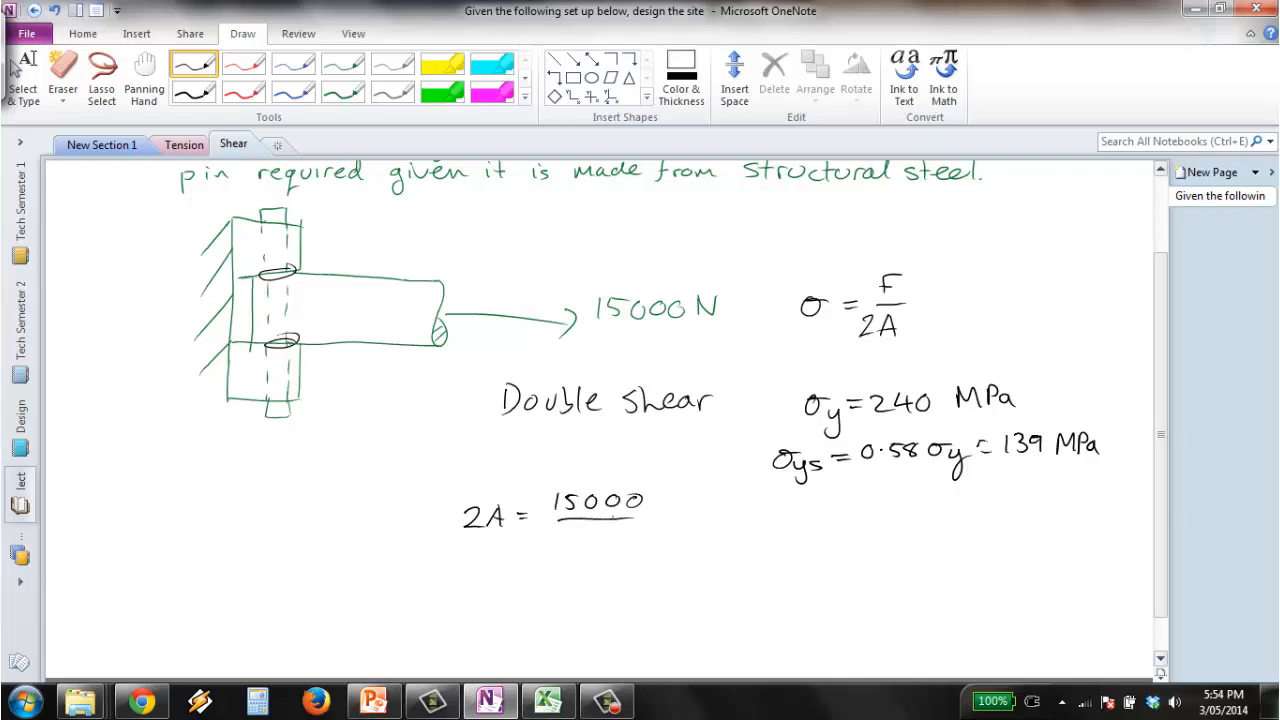
text(139 = 107.91)
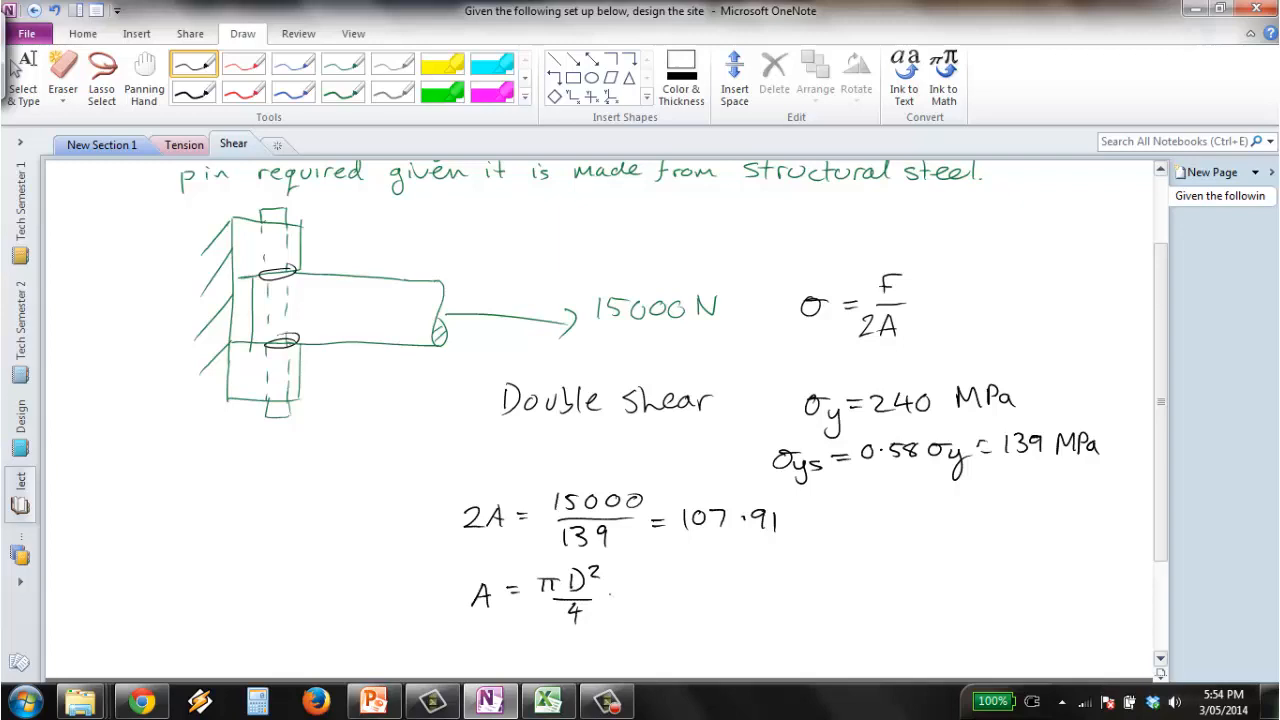
drag(616, 596, 704, 584)
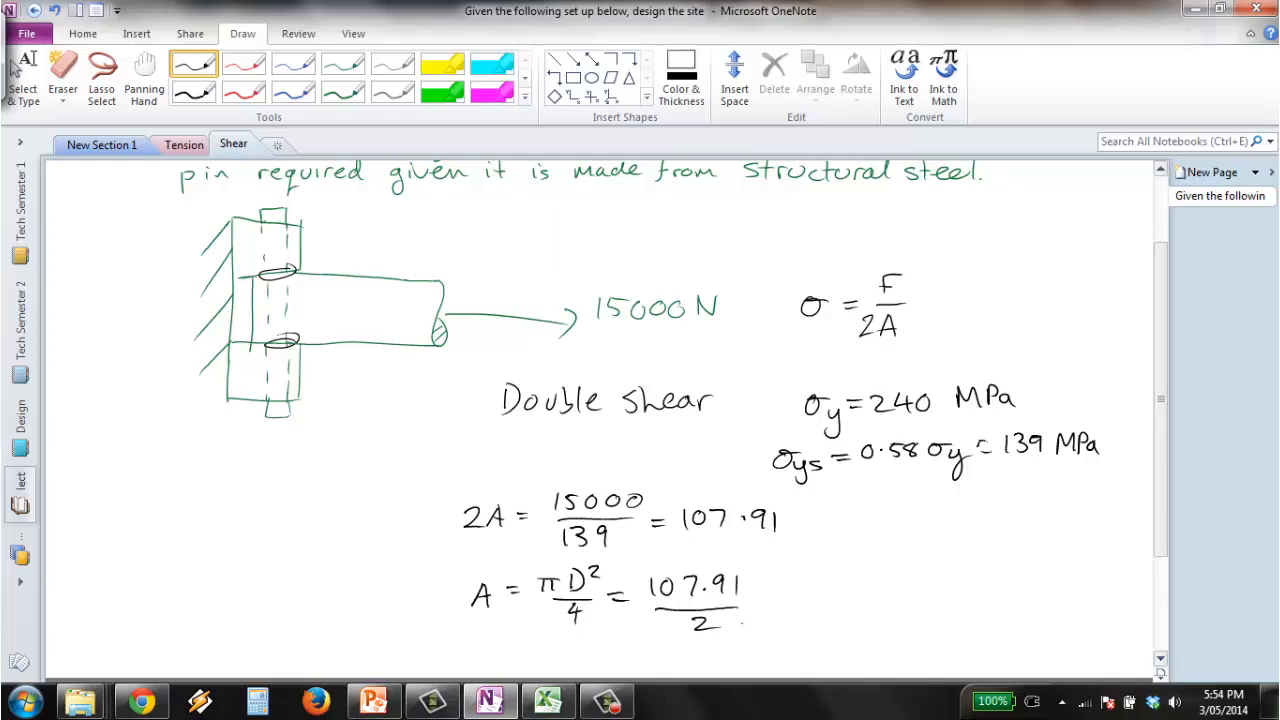
- Solve for the pin diameter: D² = 68.7, giving D = 8.29 mm
scroll(down, 3)
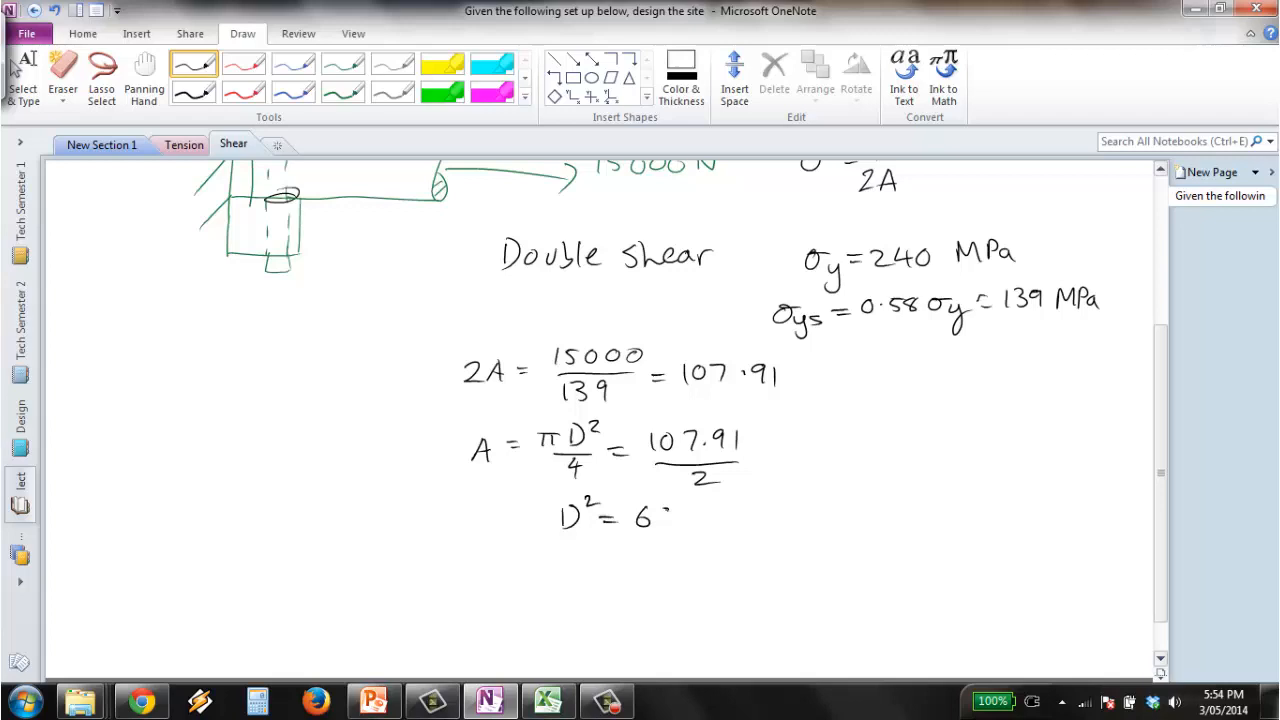
text(8.7)
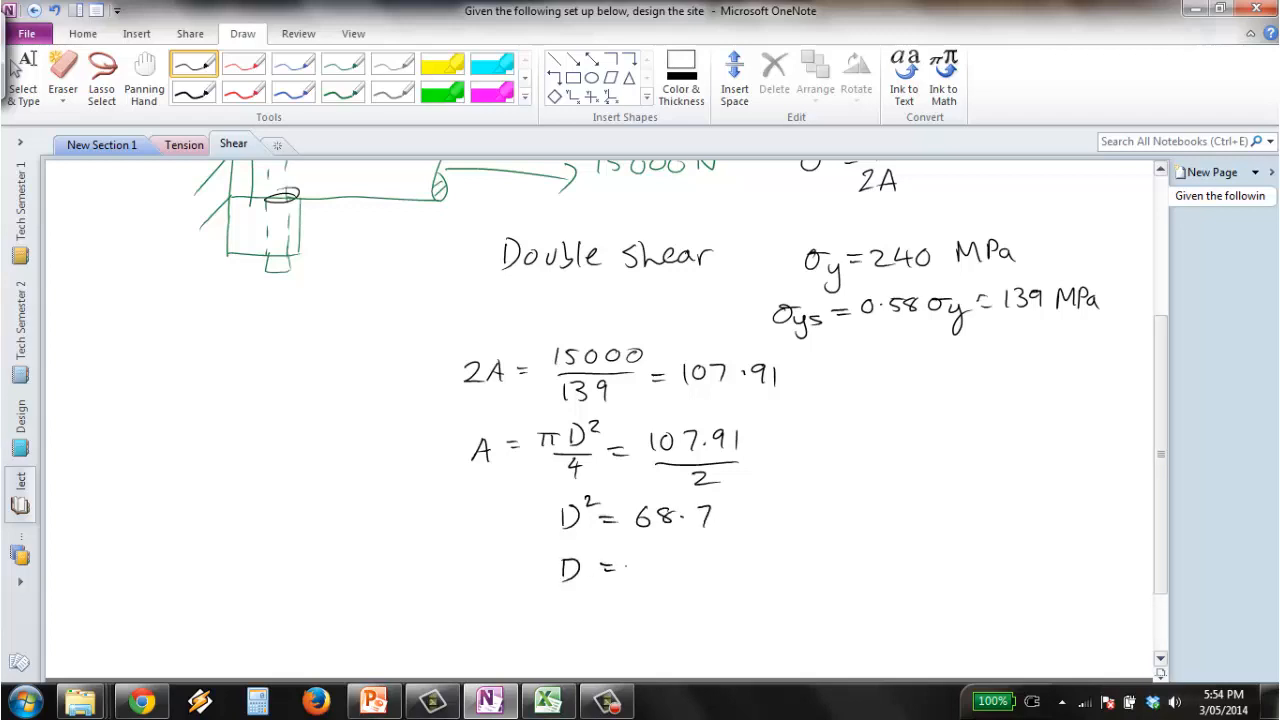
text(8)
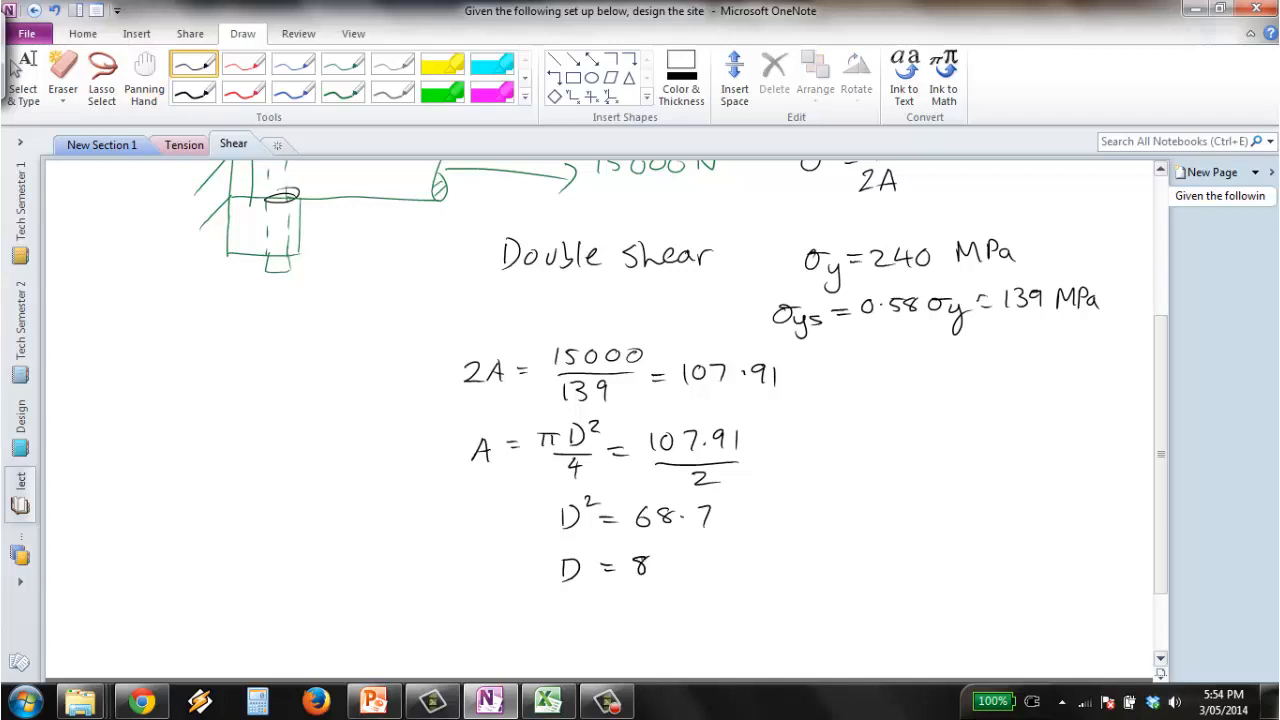
text(29 mm)
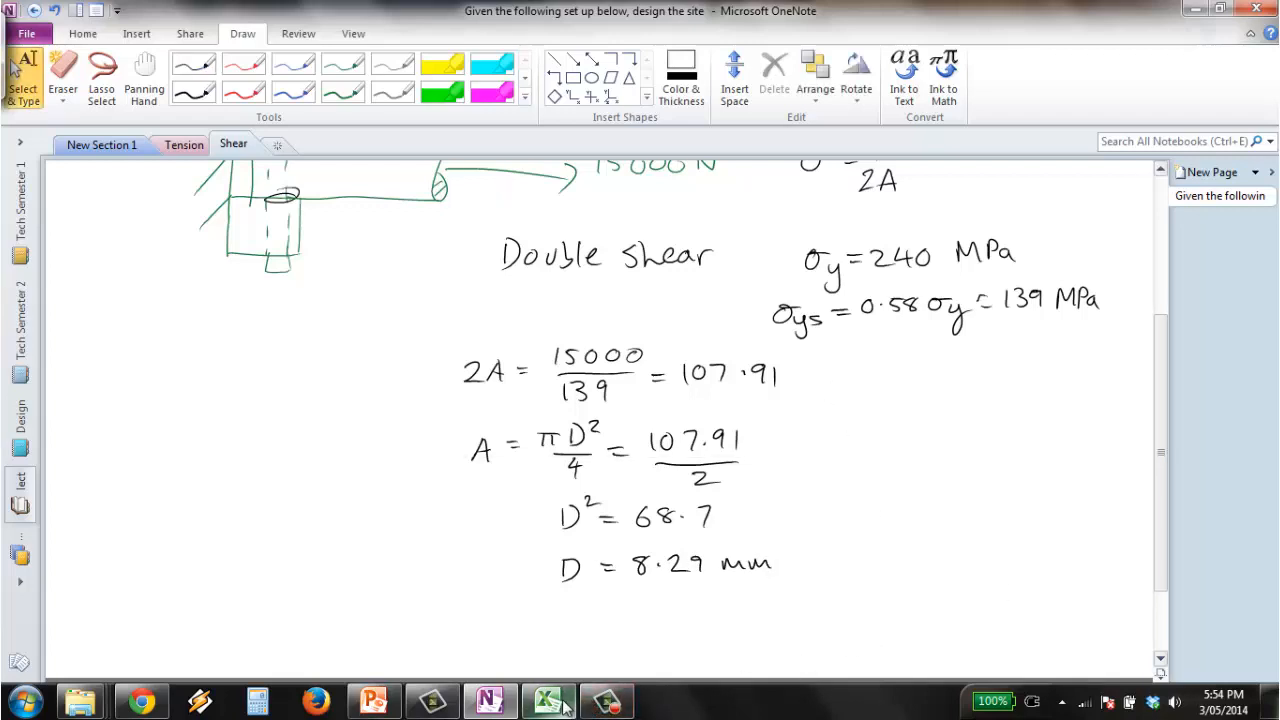
- Check the Solid Sections sheet's standard round diameters and pick 9.52 mm, the next size above 8.29 mm
click(548, 700)
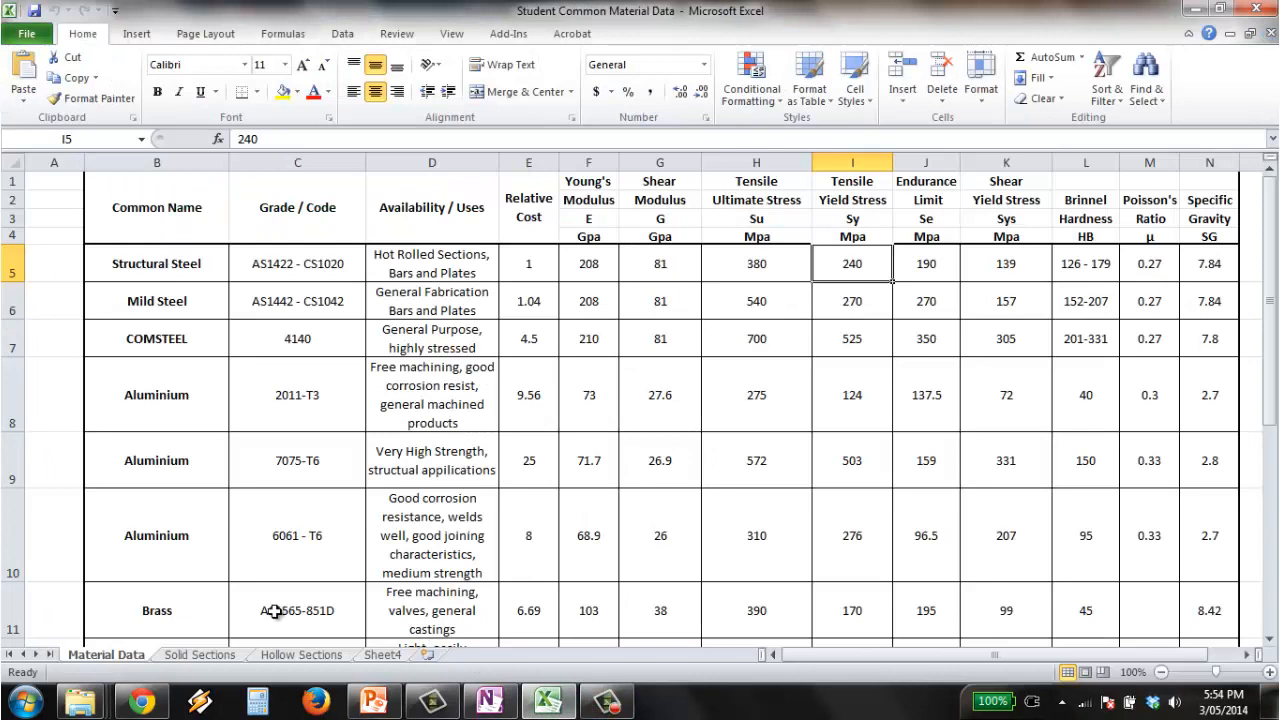
click(200, 654)
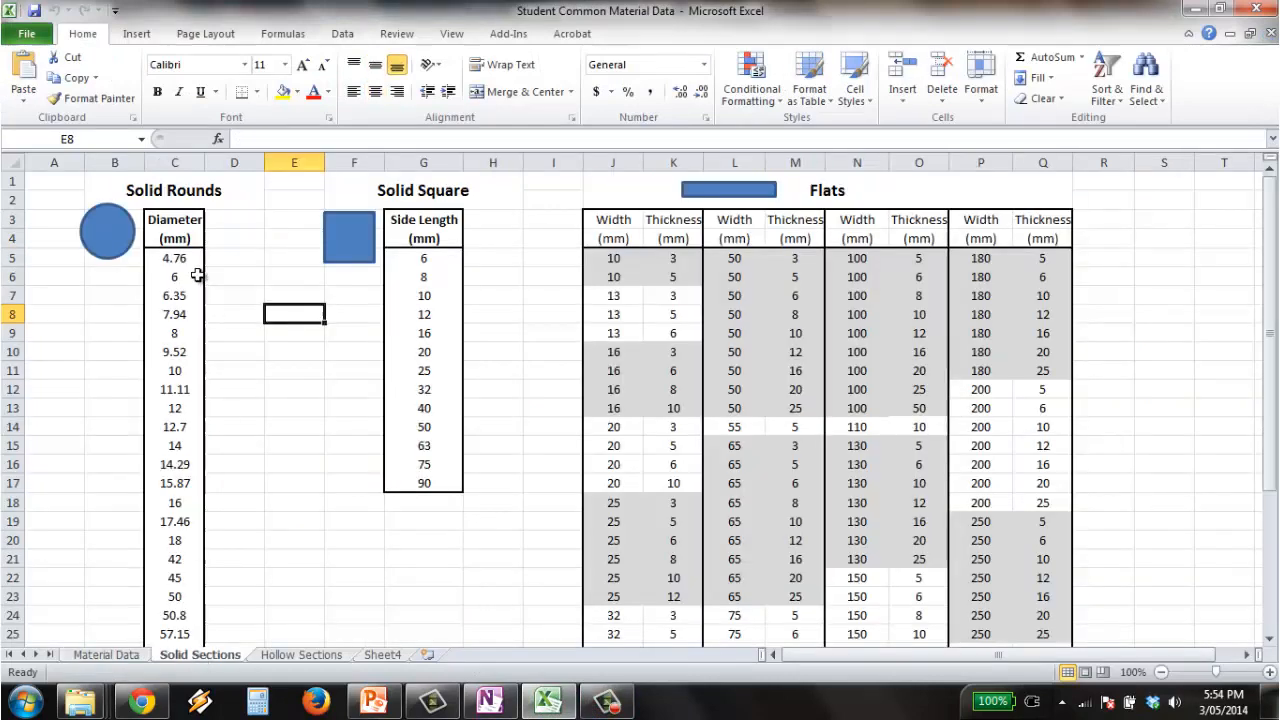
click(234, 276)
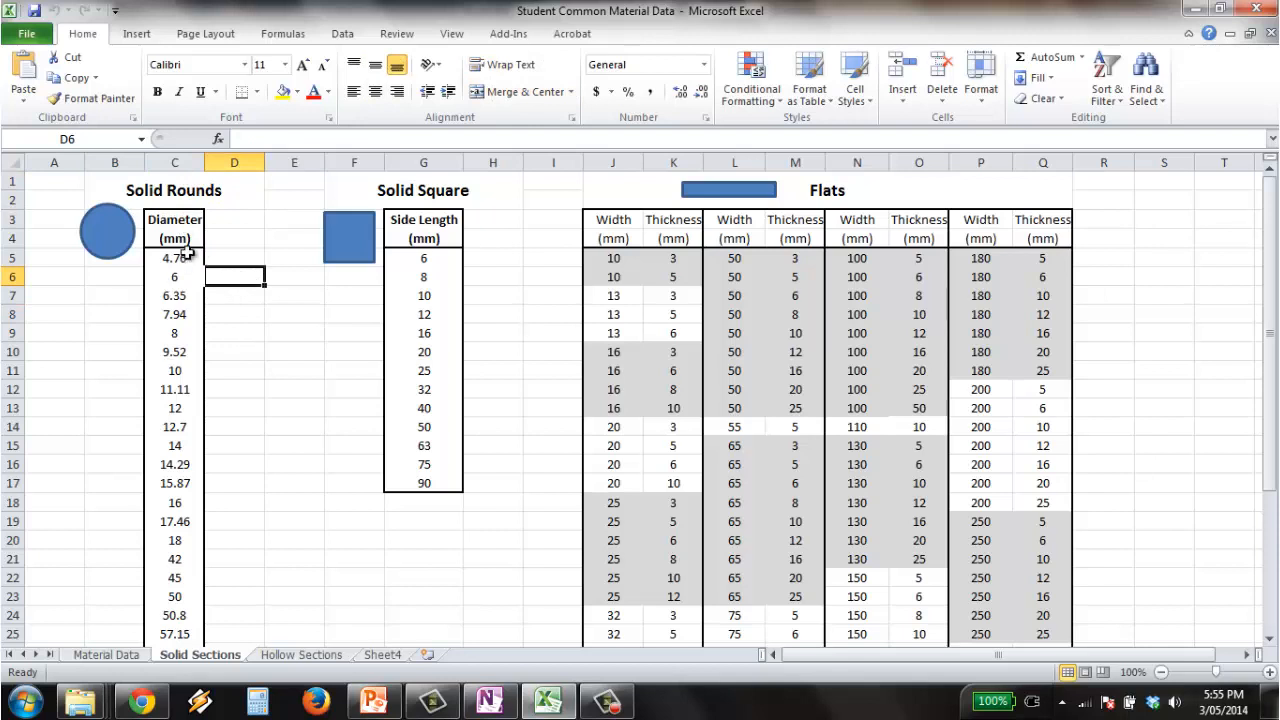
mouse_move(218, 348)
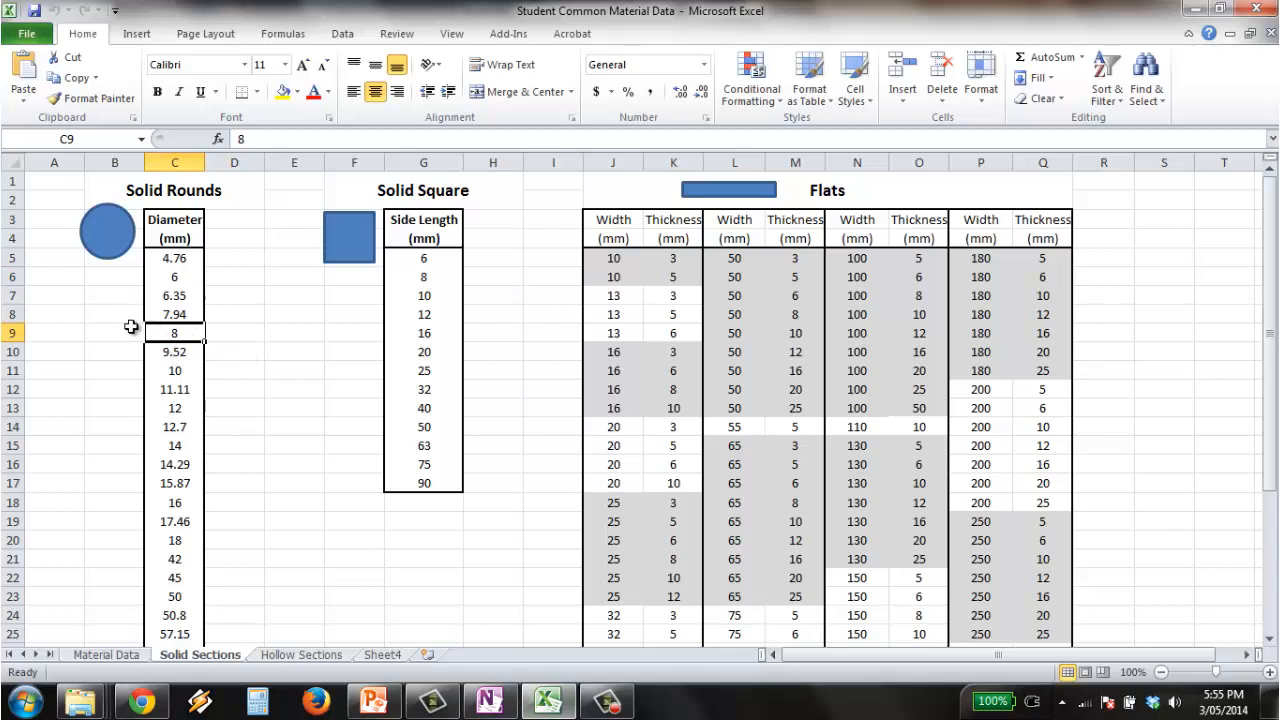
mouse_move(172, 348)
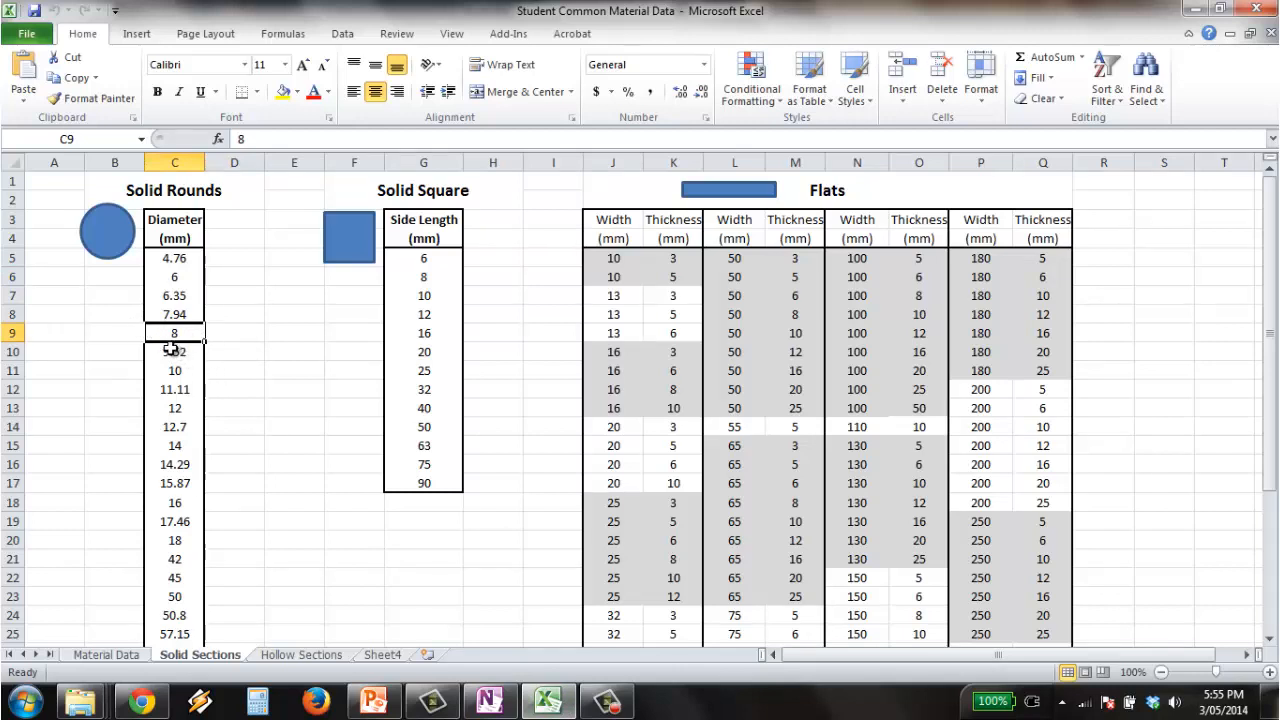
click(174, 352)
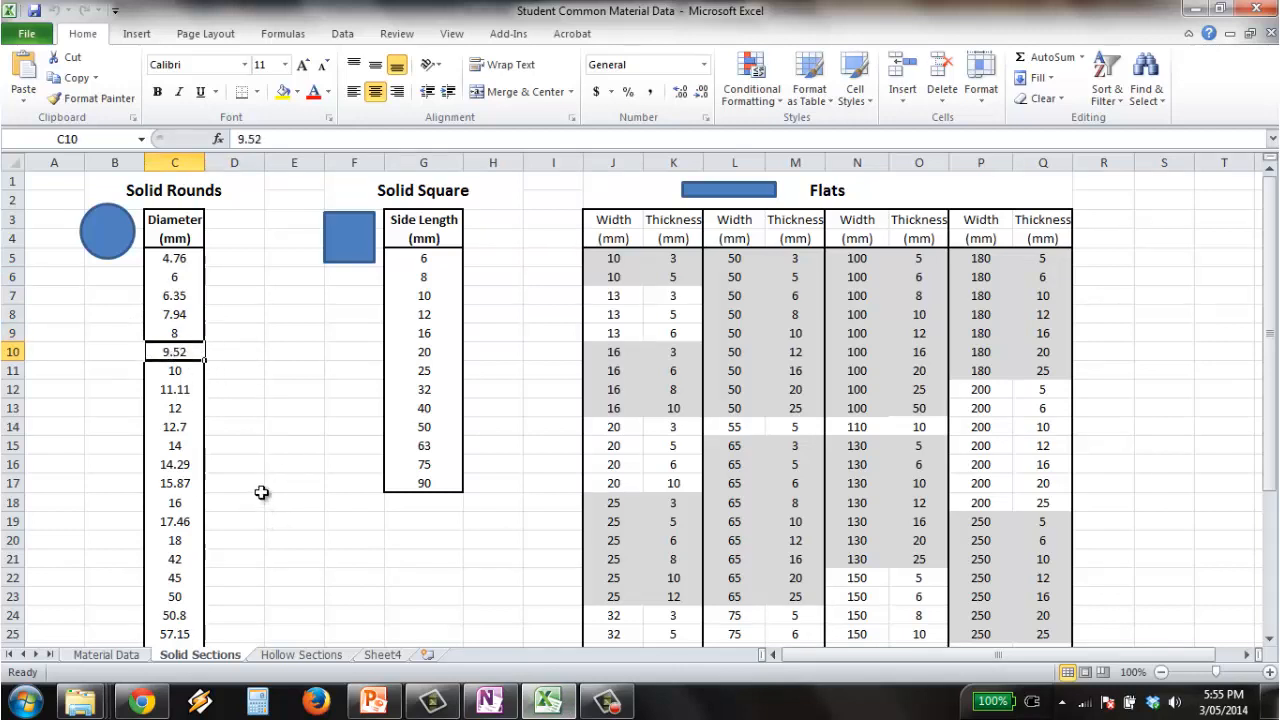
mouse_move(500, 664)
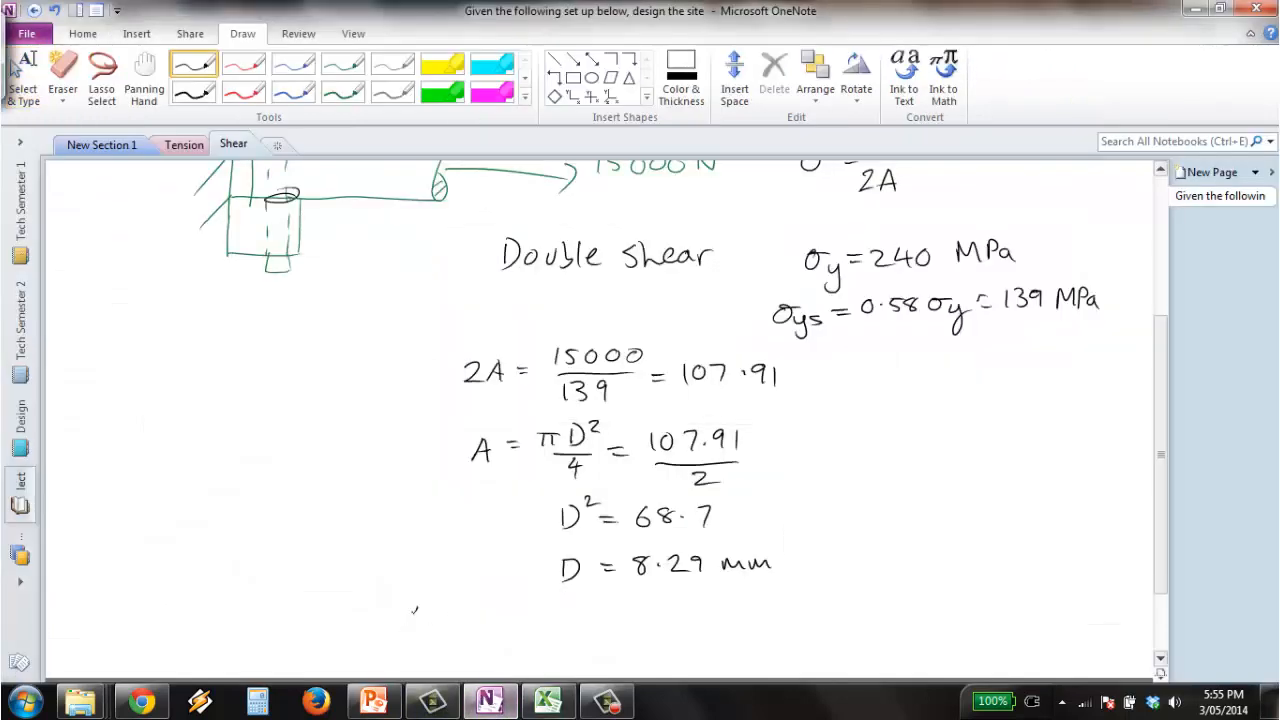
- Write 'Ø chosen is 9.52 mm' below the working and underline 9.52 mm
drag(396, 616, 516, 616)
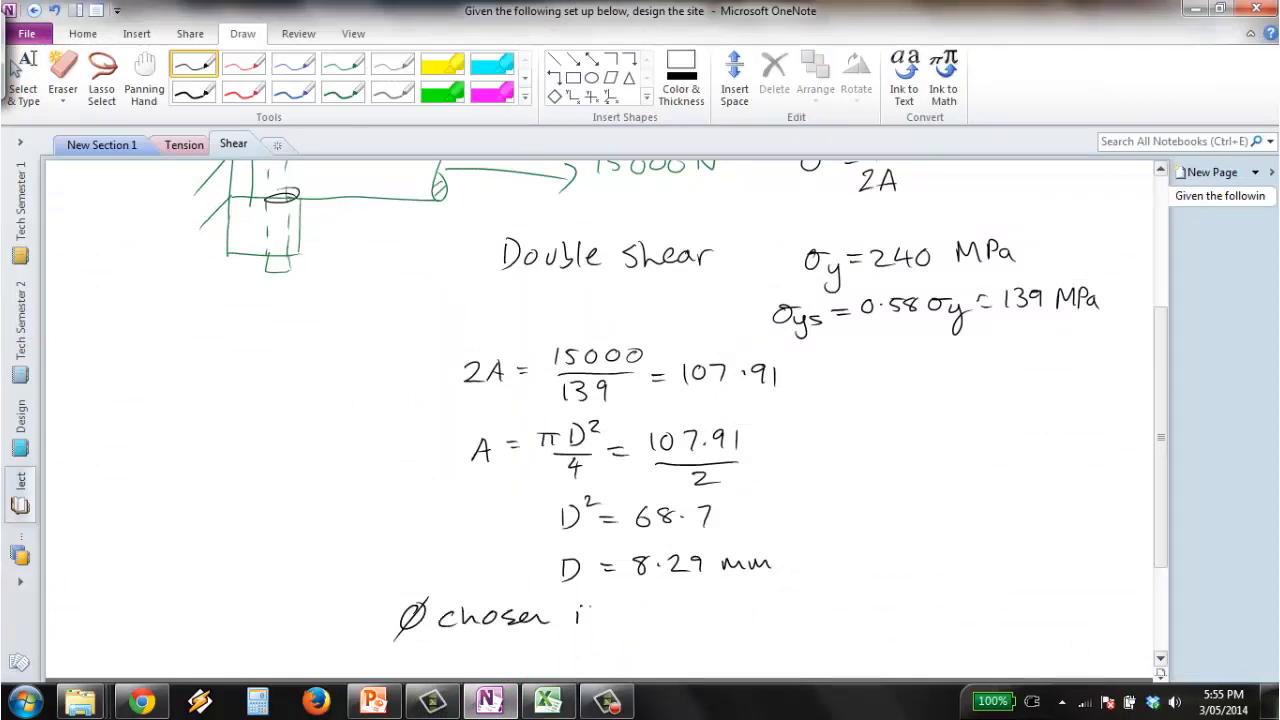
text(is 9.52 mm)
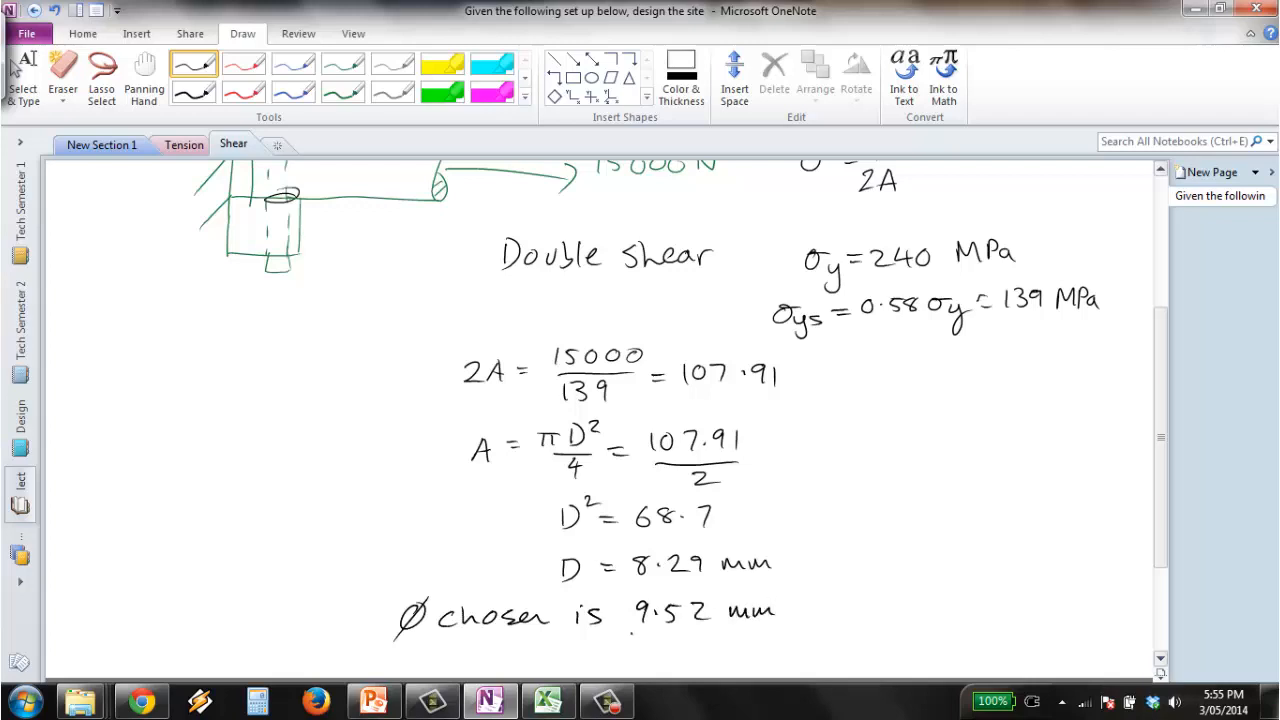
drag(630, 640, 744, 638)
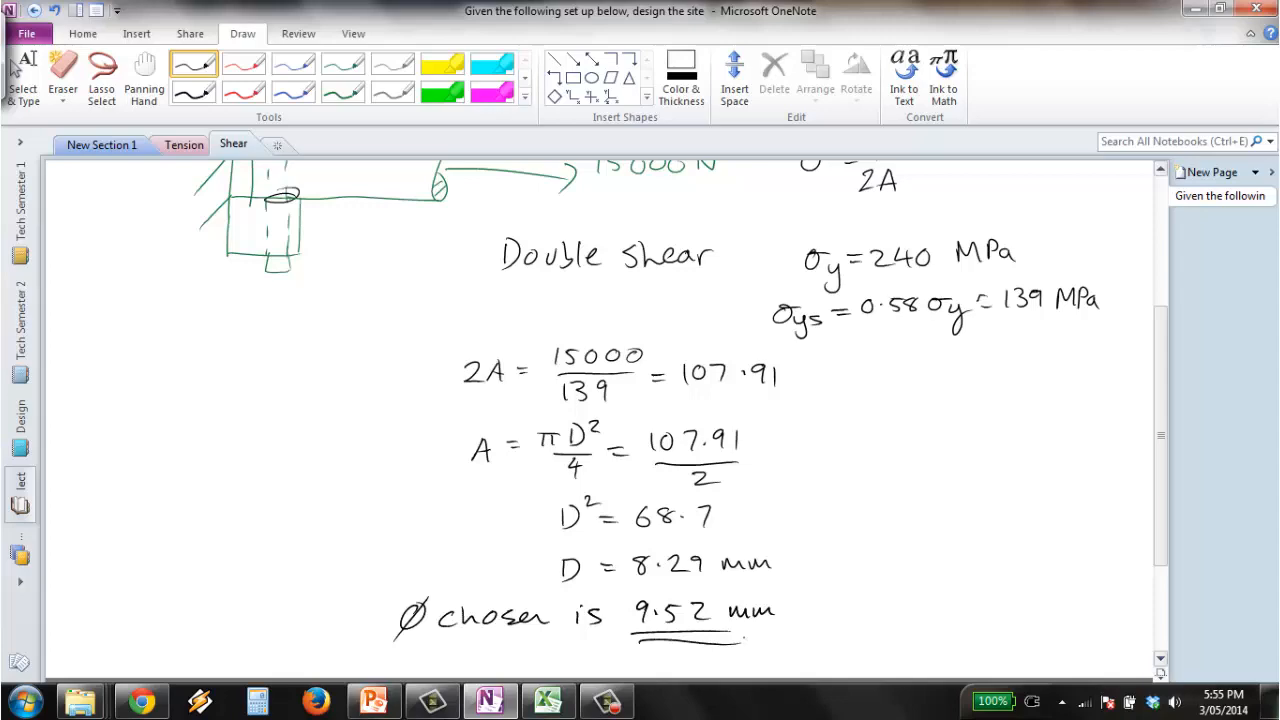